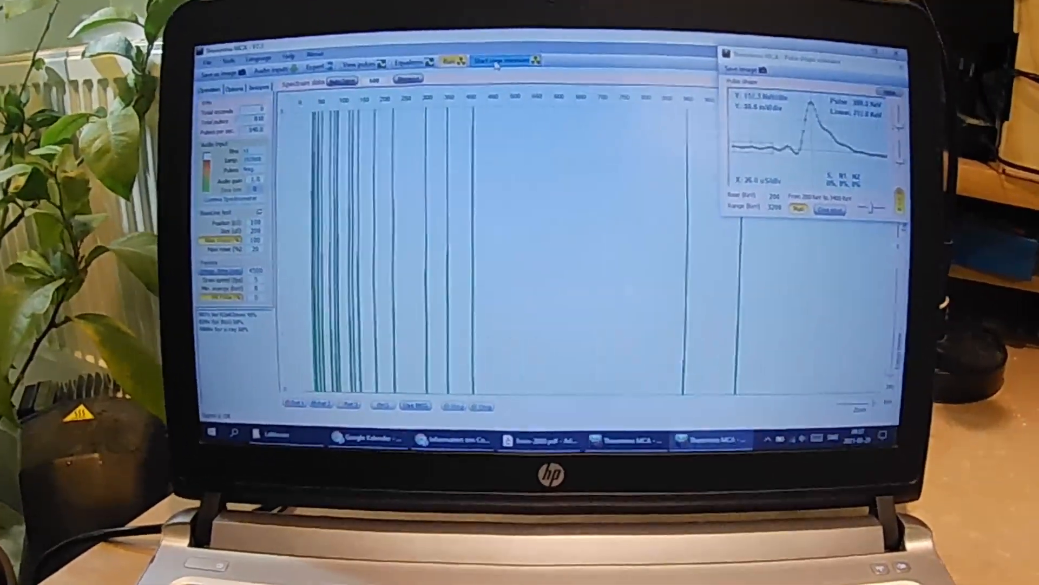
Step: Start a new measure, clearing the old spectrum so a fresh gamma spectrum accumulates
{"action": "left_click", "coordinate": [494, 61]}
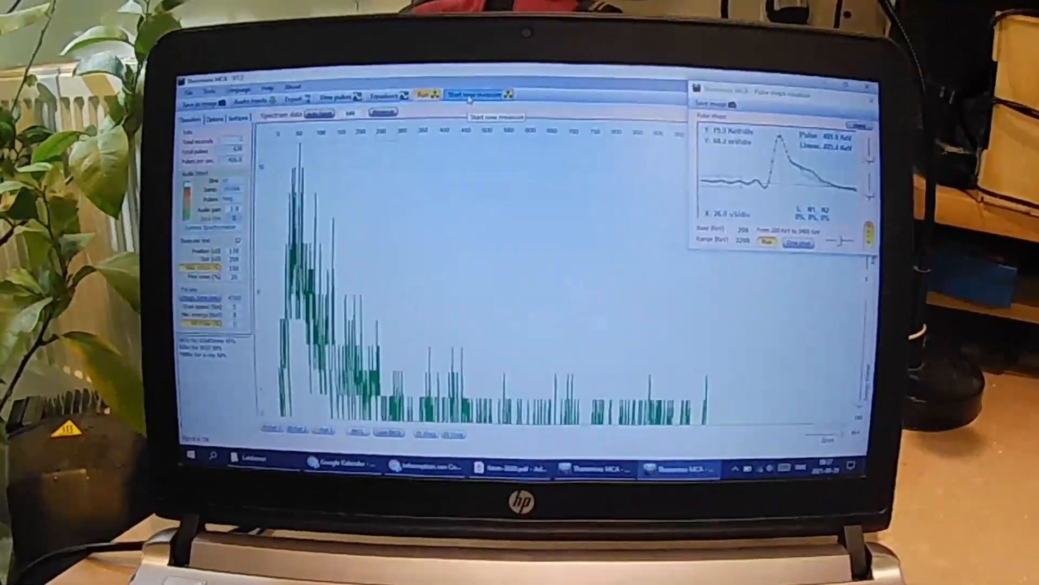